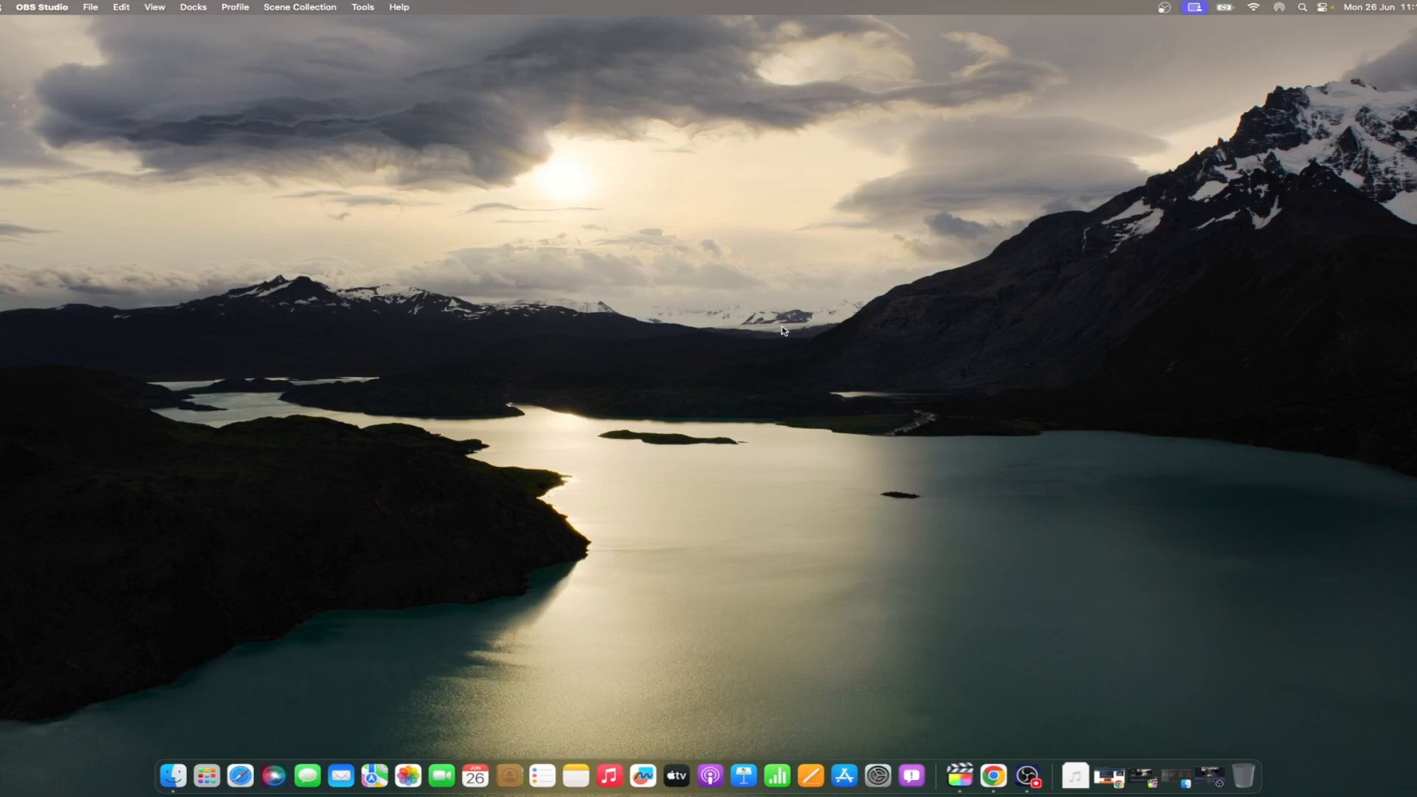
{"action": "mouse_move", "coordinate": [992, 776]}
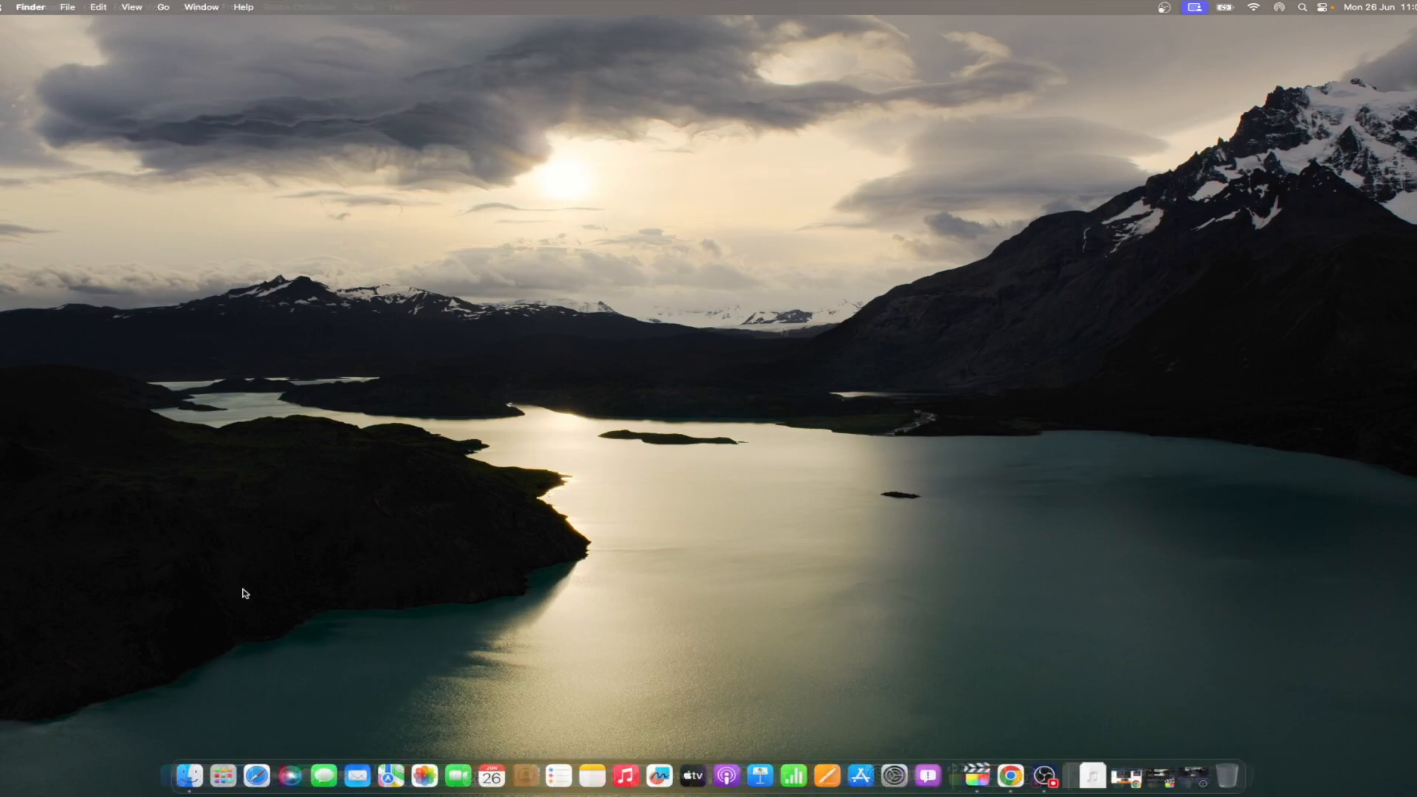
{"action": "mouse_move", "coordinate": [204, 528]}
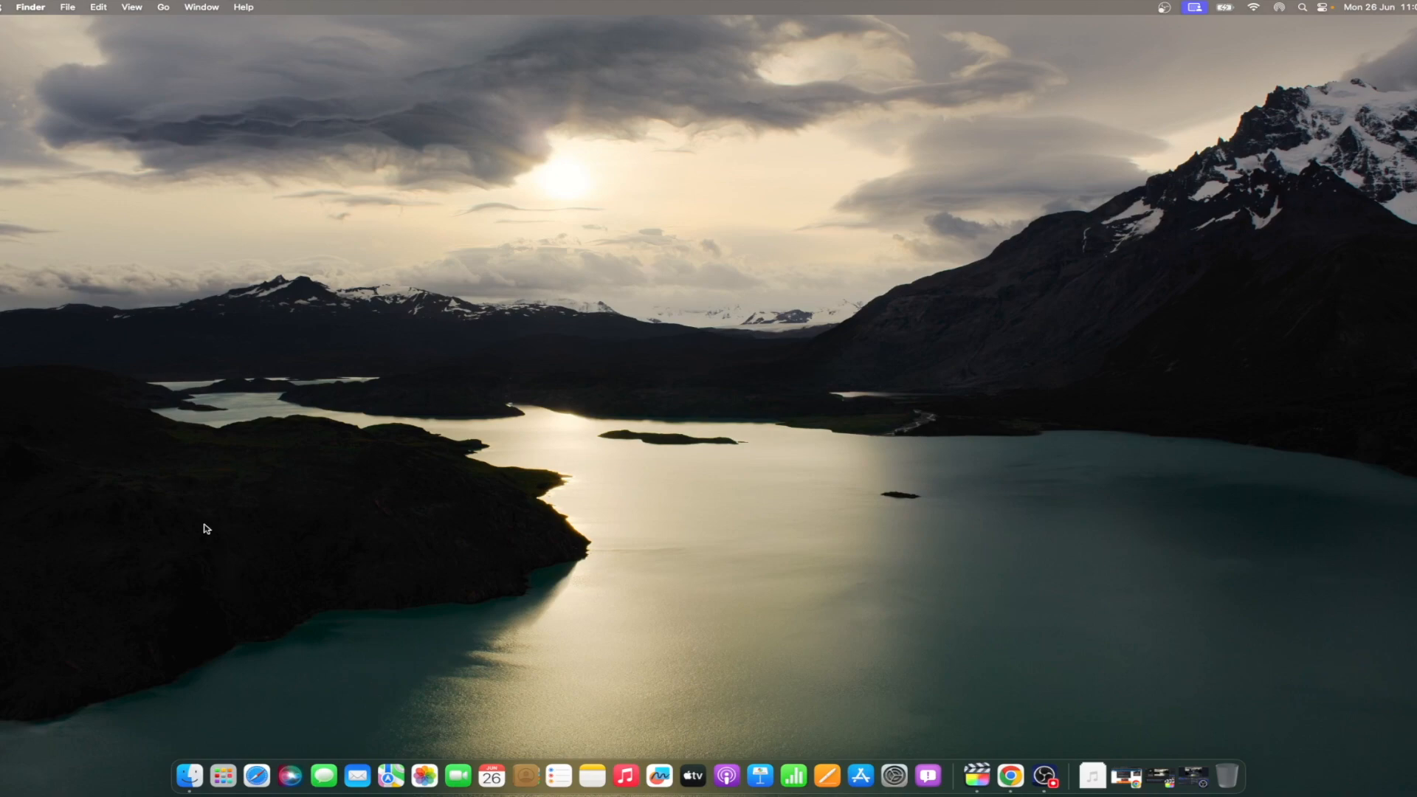
Step: Open Finder Settings from the Finder menu and show the General options
{"action": "left_click", "coordinate": [30, 7]}
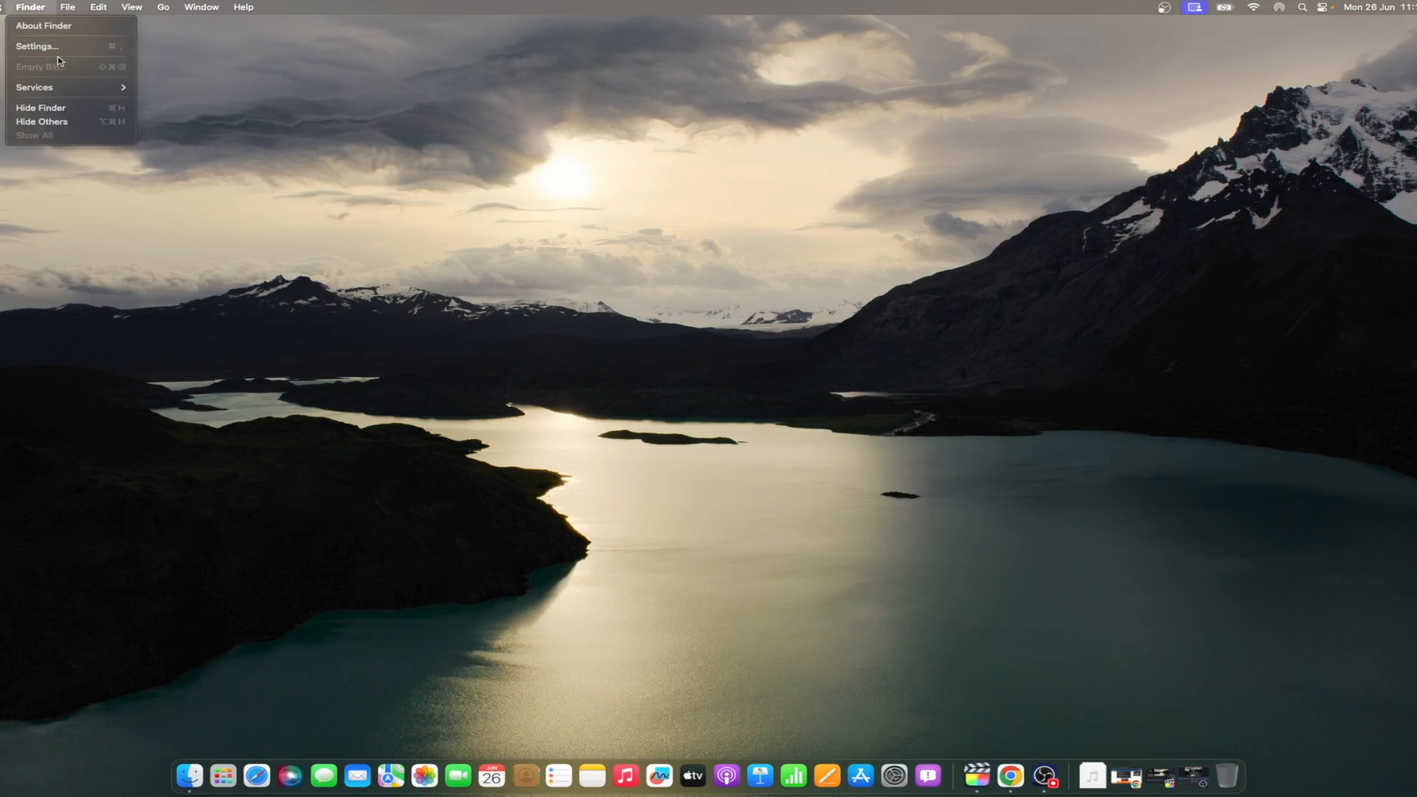
{"action": "left_click", "coordinate": [37, 46]}
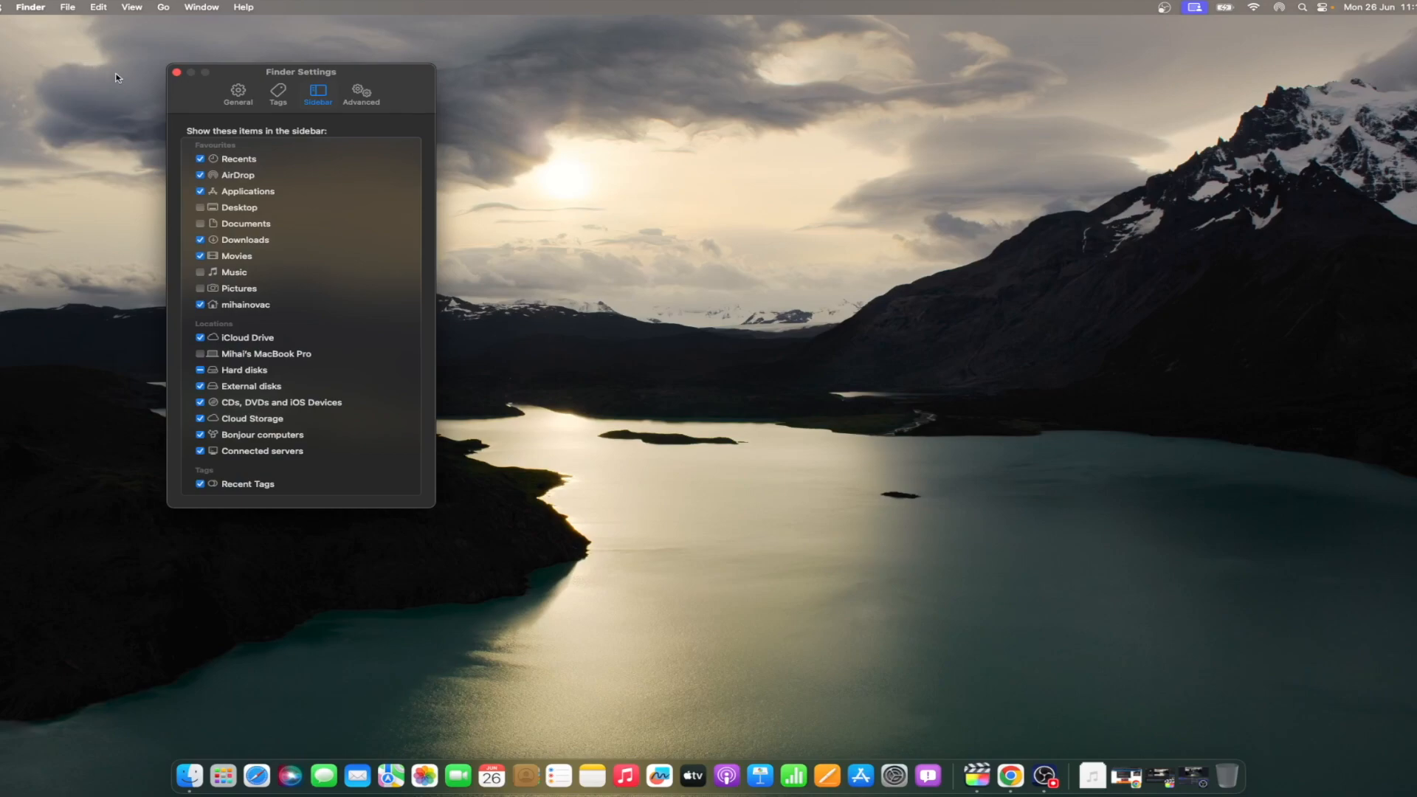
{"action": "left_click", "coordinate": [238, 93]}
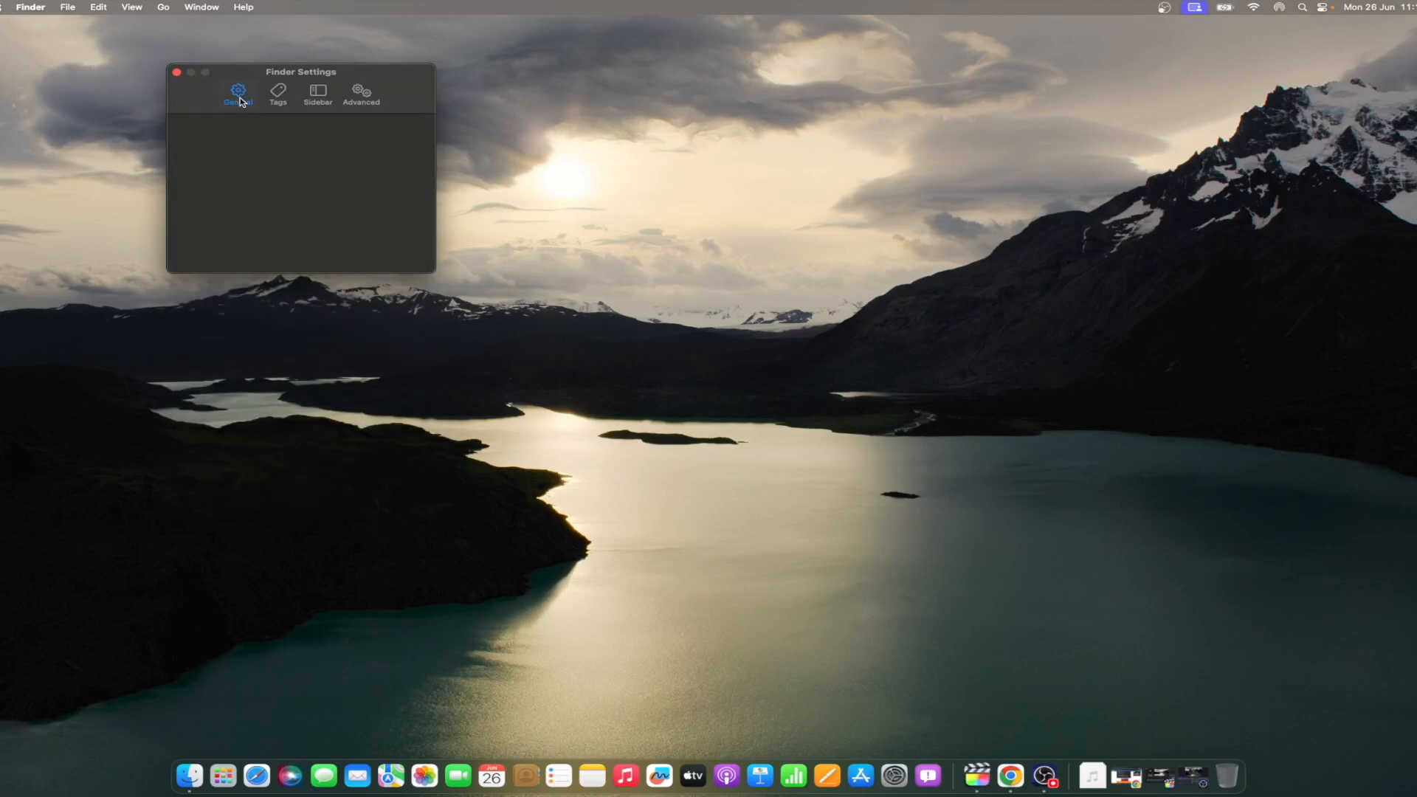
{"action": "left_click", "coordinate": [238, 93]}
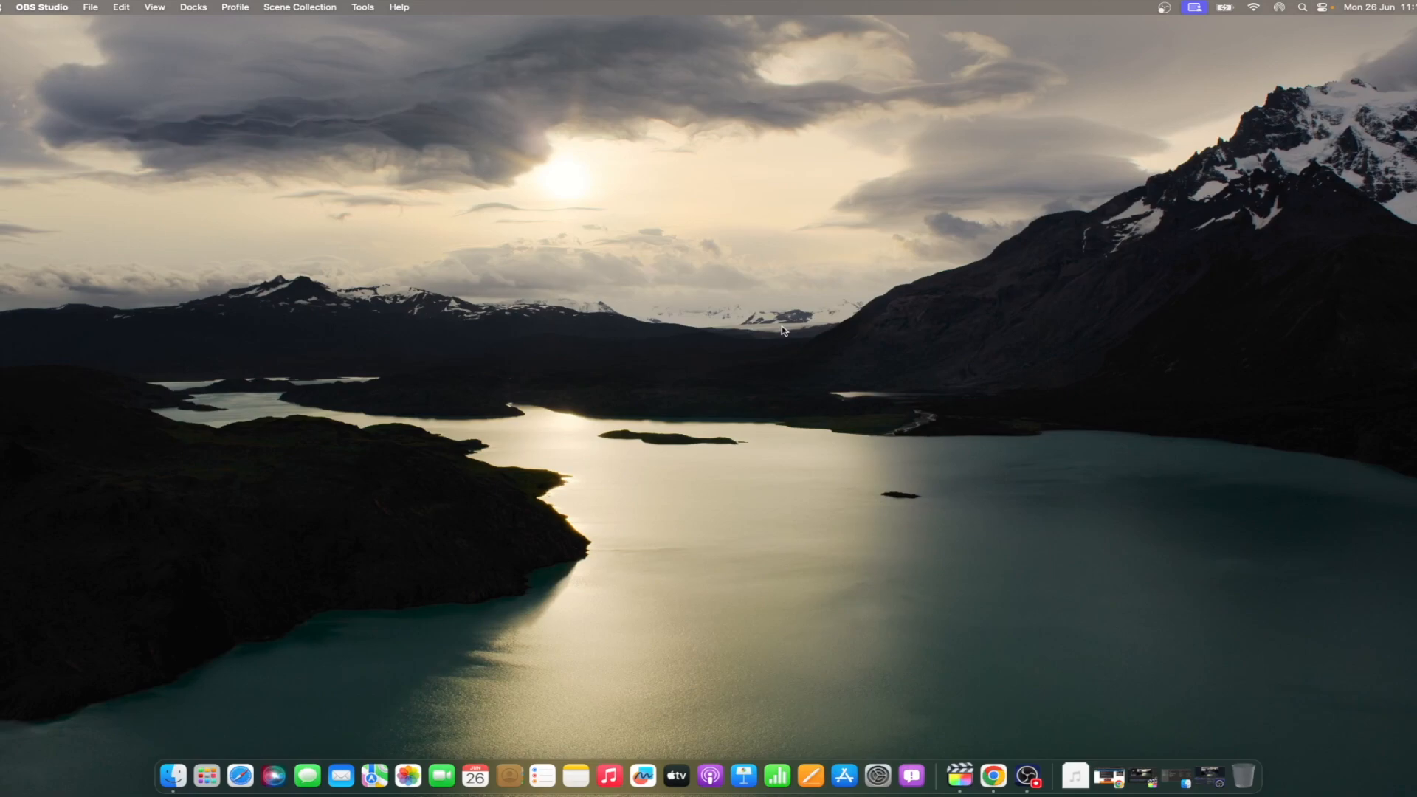
{"action": "mouse_move", "coordinate": [629, 333]}
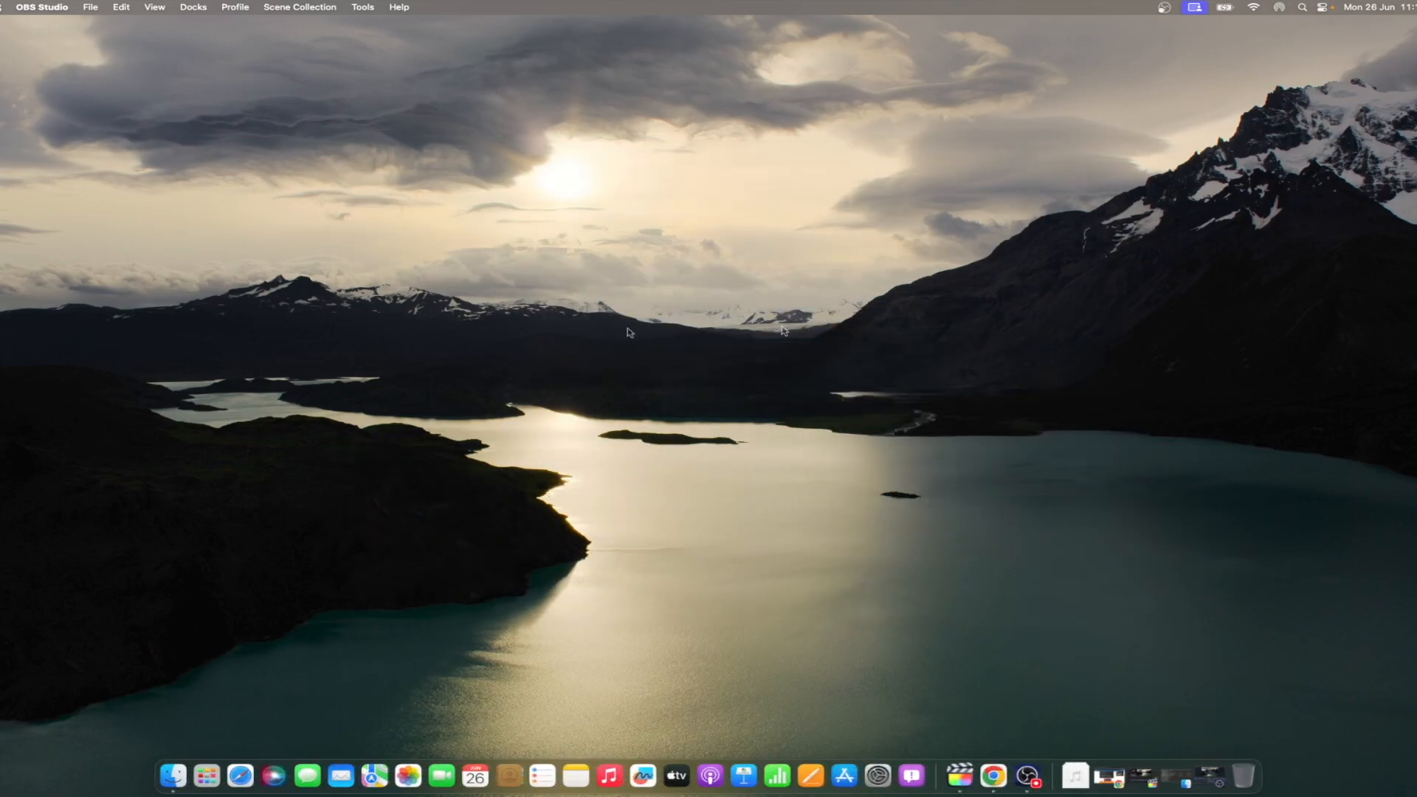